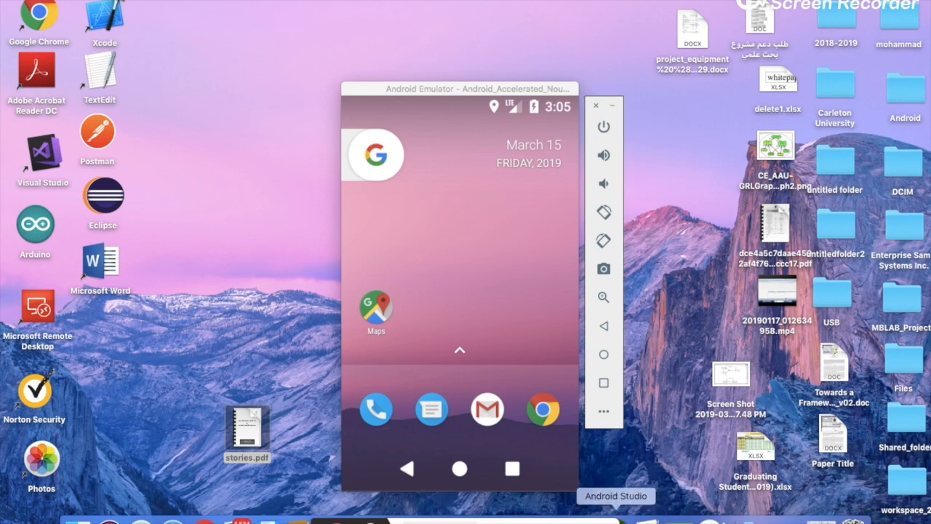
# Run the PDF viewer app on the running emulator and hide the IDE to see its story categories.
pyautogui.click(615, 494)
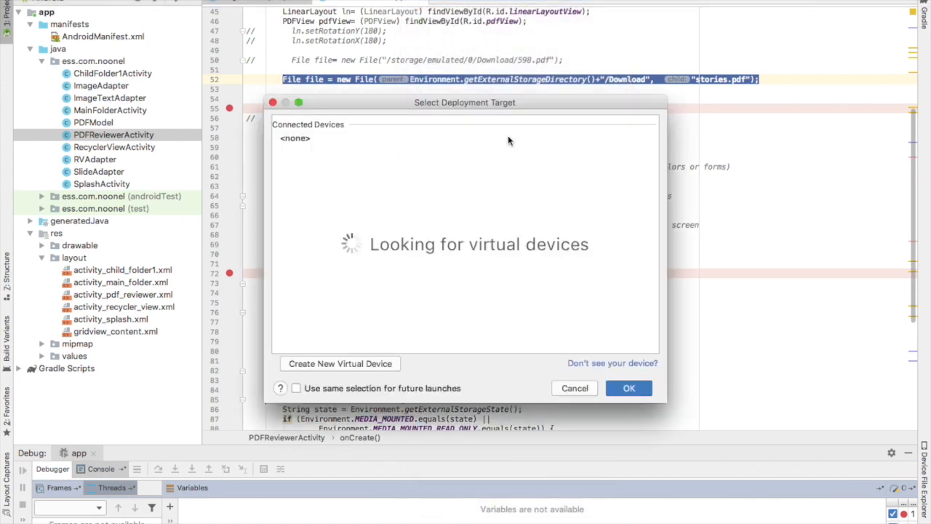
pyautogui.click(573, 387)
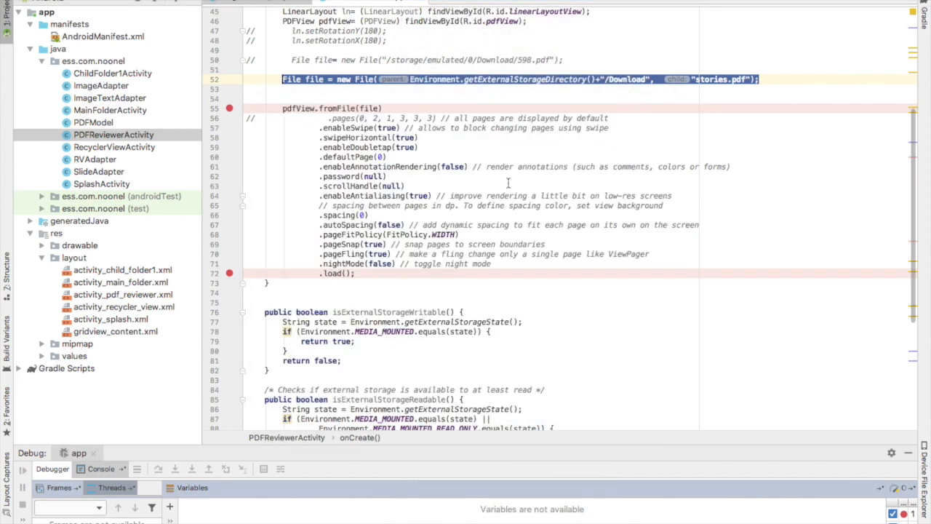
pyautogui.rightClick(677, 521)
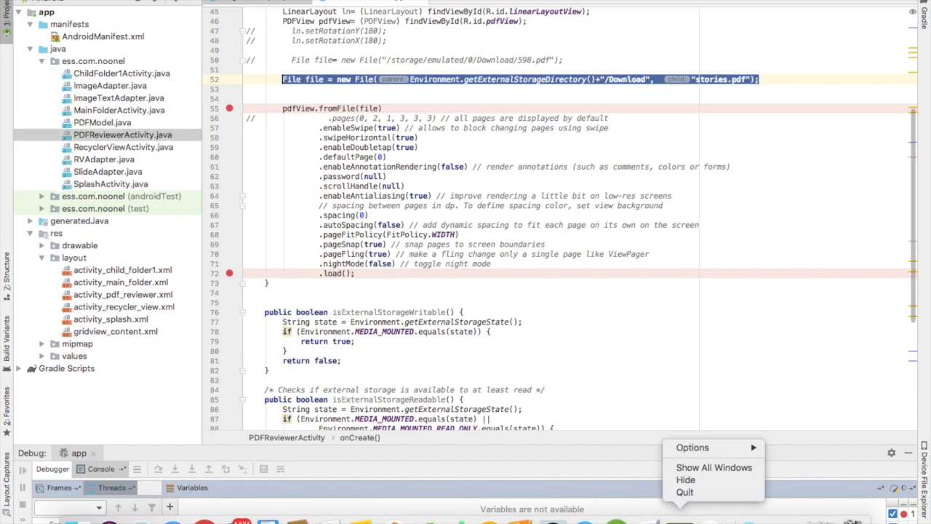
pyautogui.click(685, 480)
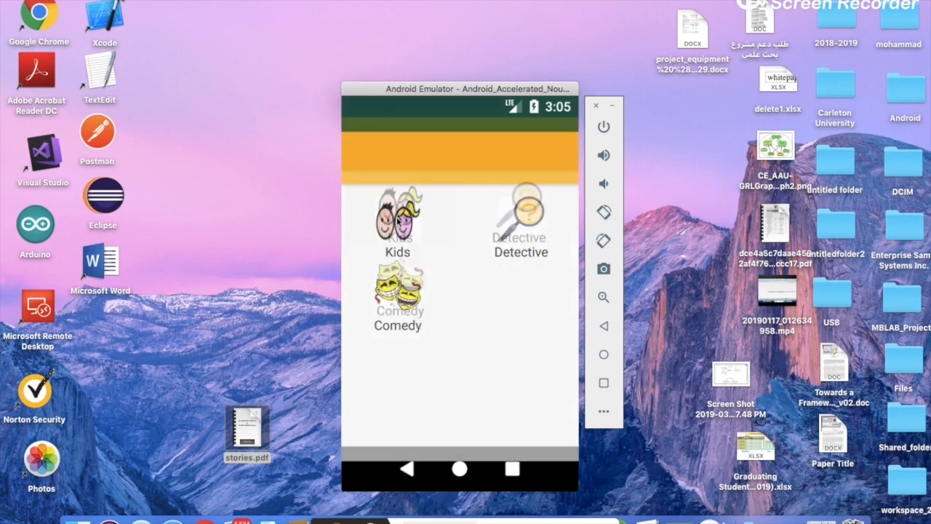
pyautogui.click(397, 218)
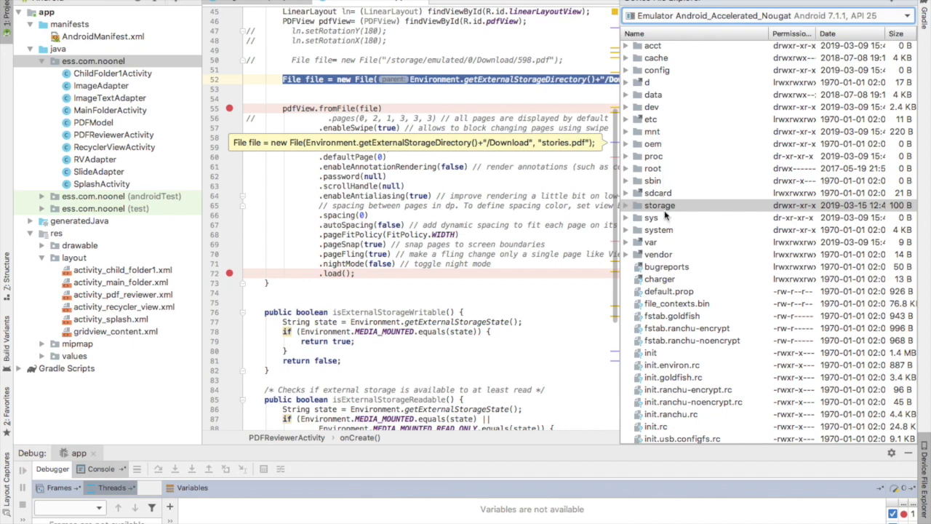
pyautogui.moveTo(663, 215)
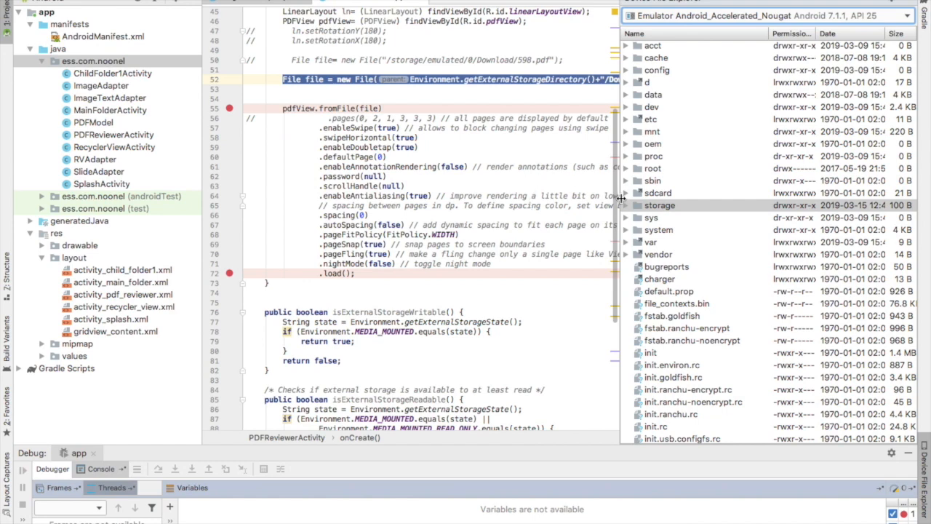
pyautogui.moveTo(628, 212)
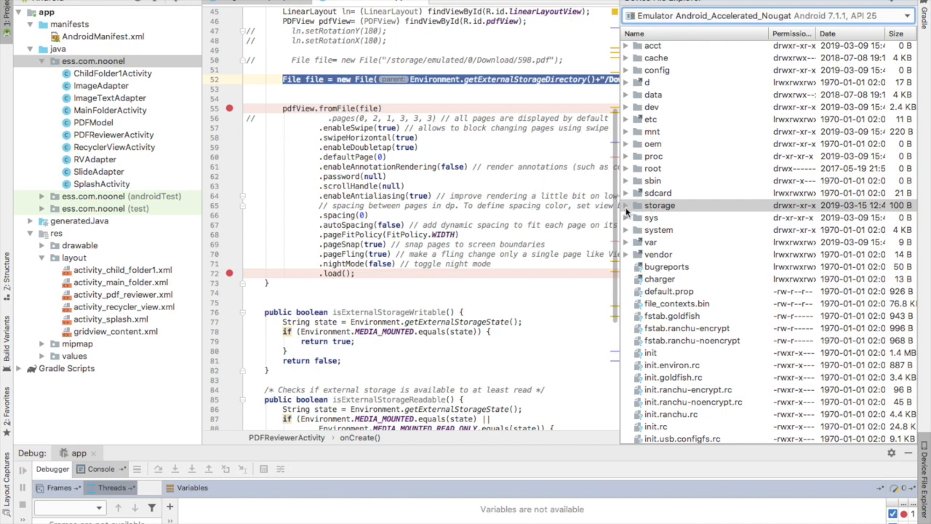
# Expand storage > emulated > 0 in the device file explorer and select the Download folder.
pyautogui.click(628, 205)
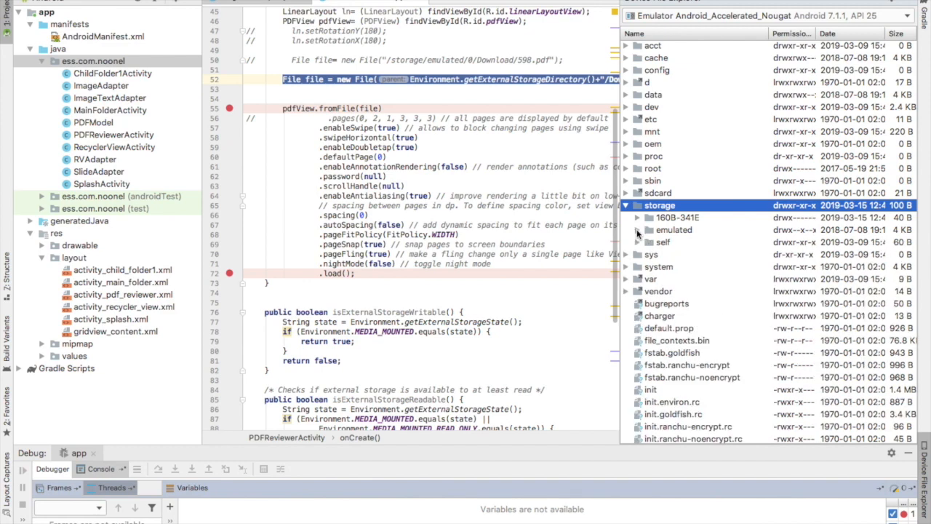
pyautogui.click(649, 242)
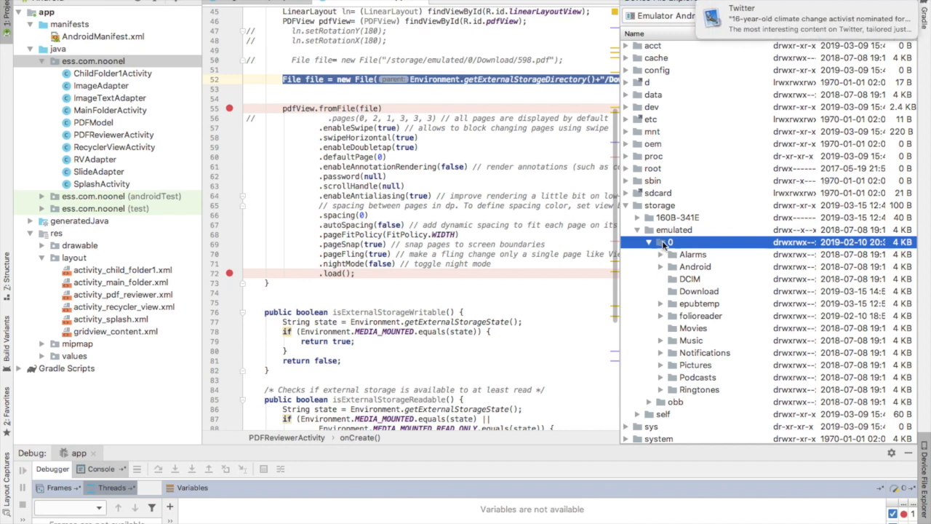
pyautogui.moveTo(667, 271)
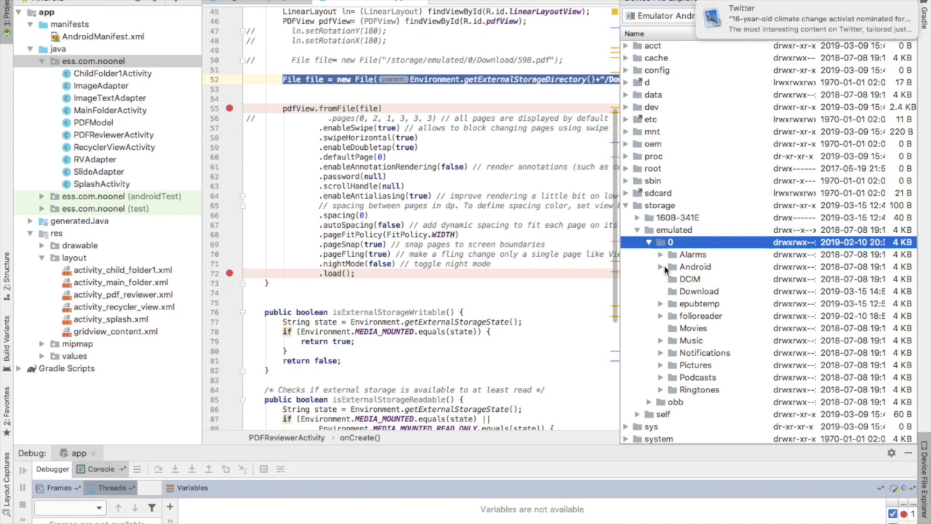
pyautogui.moveTo(691, 297)
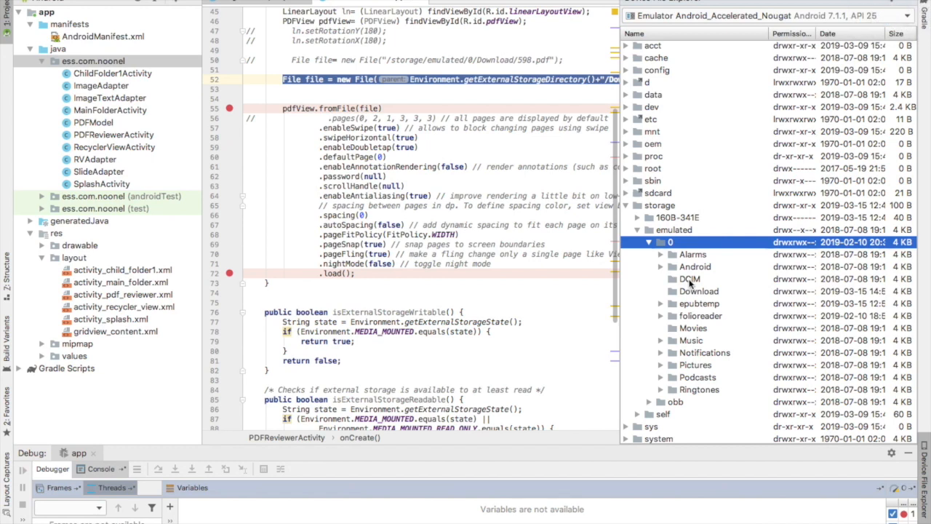
pyautogui.click(698, 291)
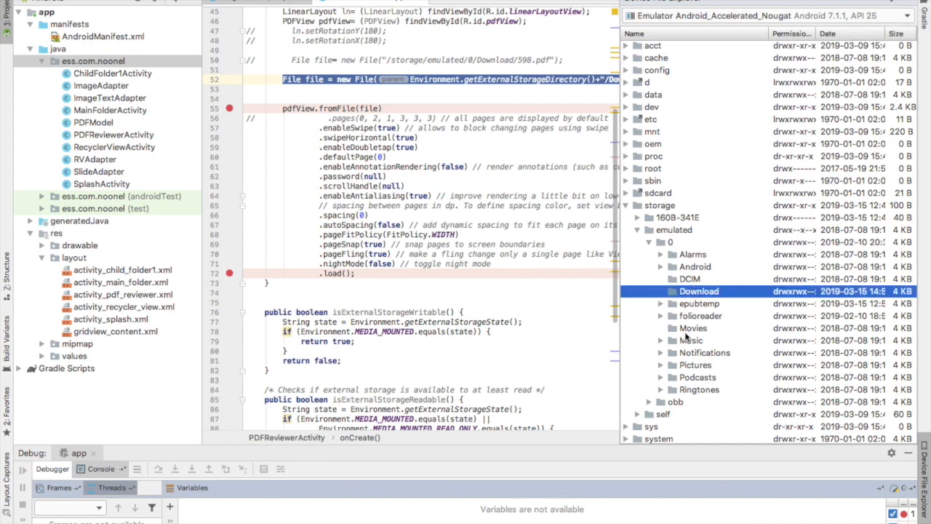
pyautogui.click(695, 364)
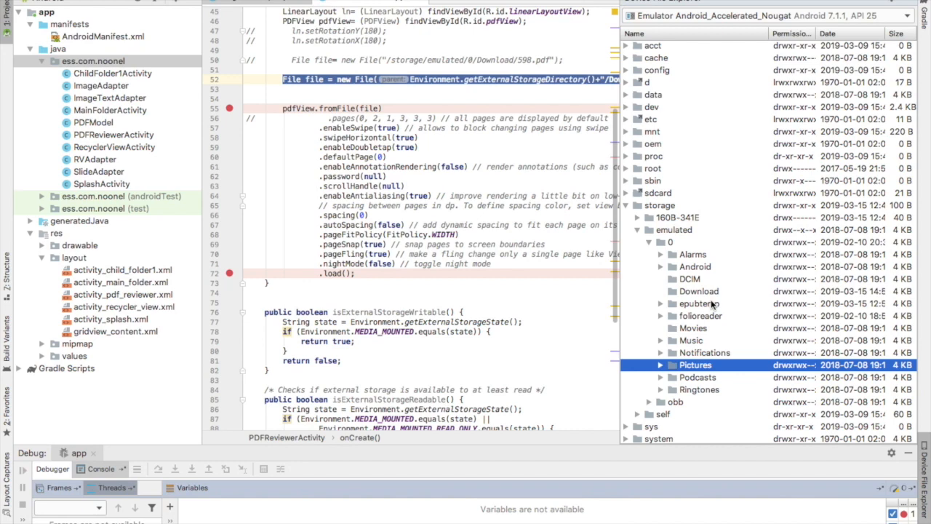
pyautogui.moveTo(710, 304)
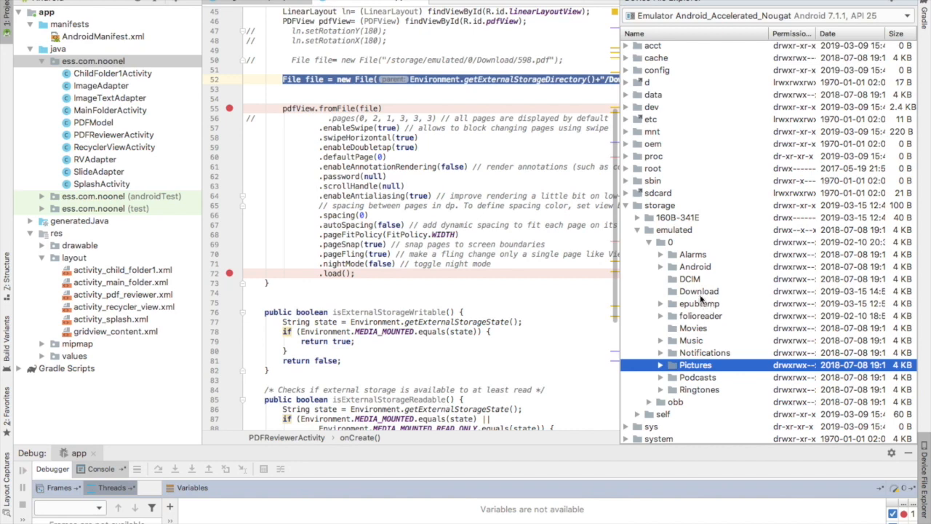
pyautogui.click(698, 291)
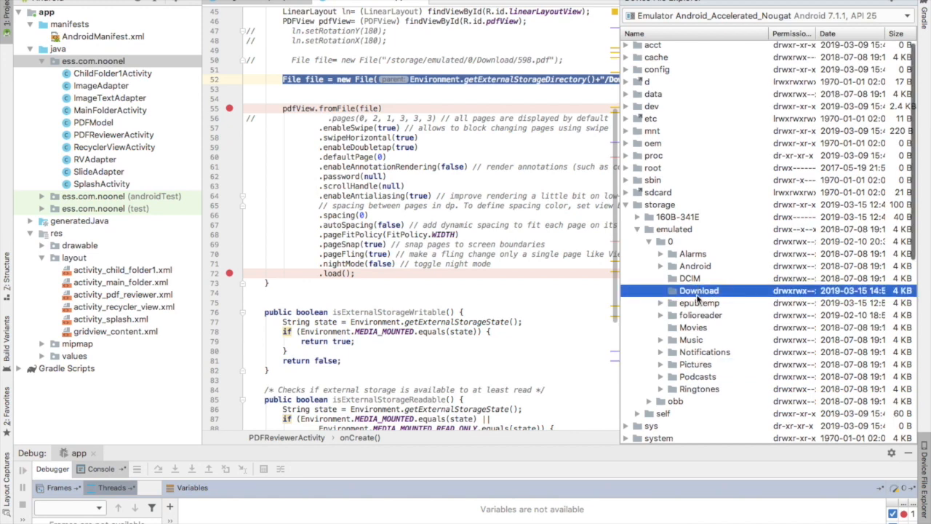
# Start an upload into the emulator's Download folder and switch the chooser to the Desktop.
pyautogui.rightClick(698, 291)
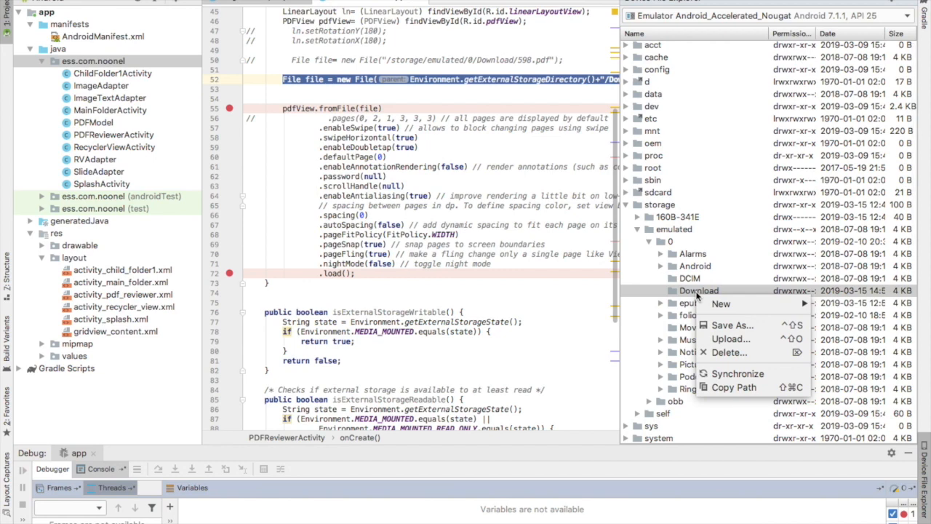
pyautogui.click(730, 339)
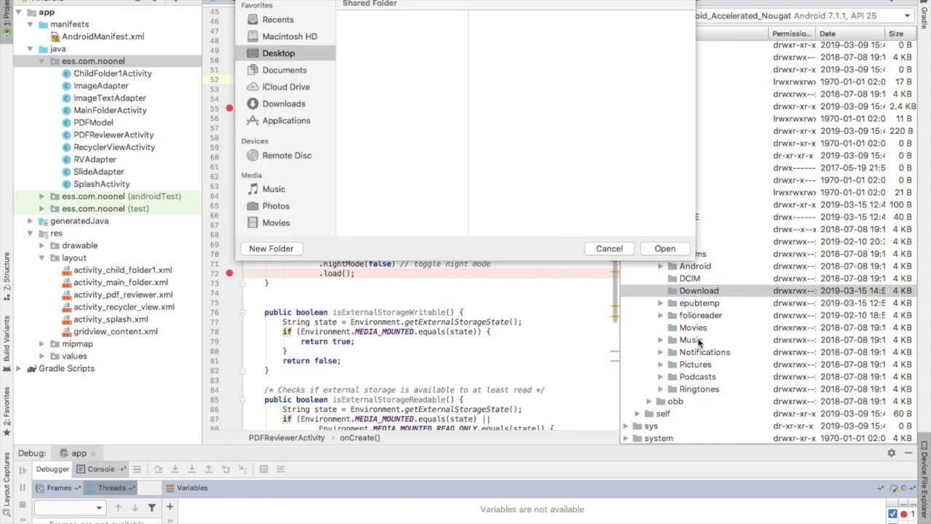
pyautogui.click(278, 52)
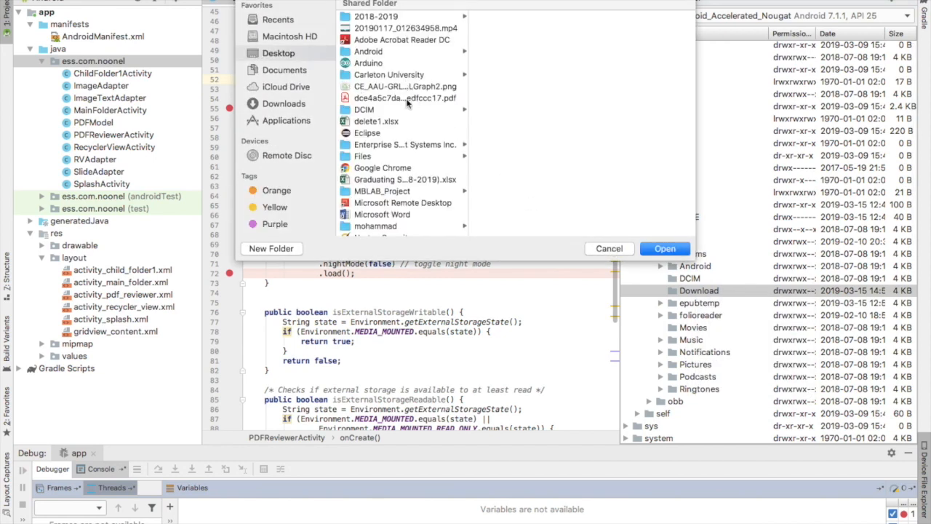
pyautogui.click(363, 156)
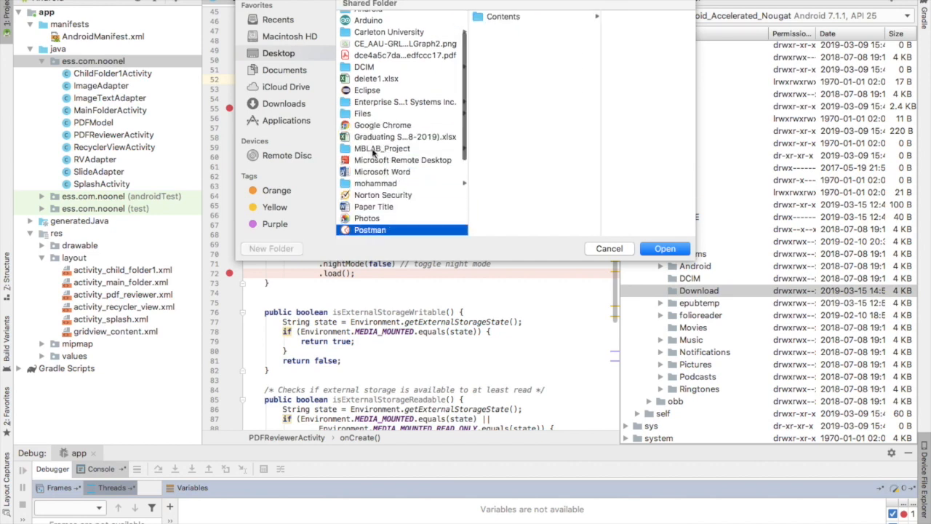
# Choose stories.pdf from the Desktop and upload it into Download.
pyautogui.click(404, 44)
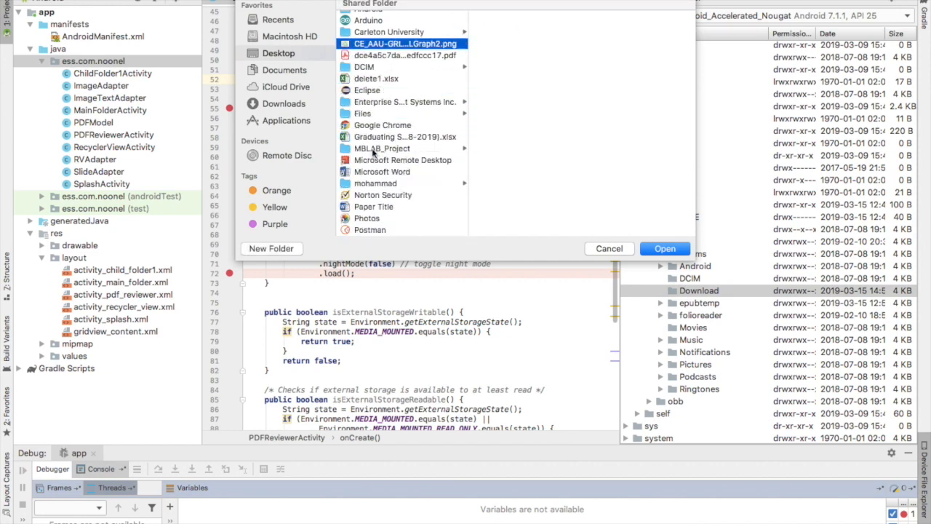
pyautogui.click(400, 102)
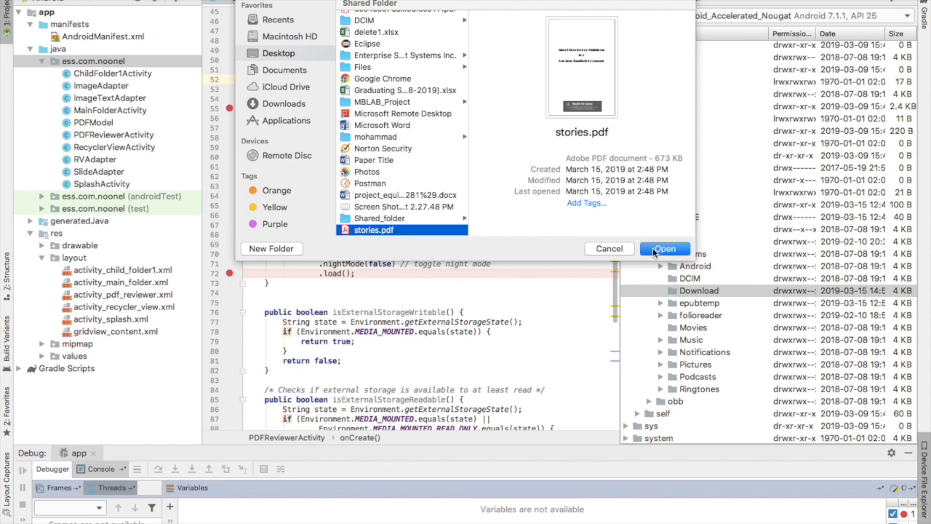
pyautogui.click(663, 247)
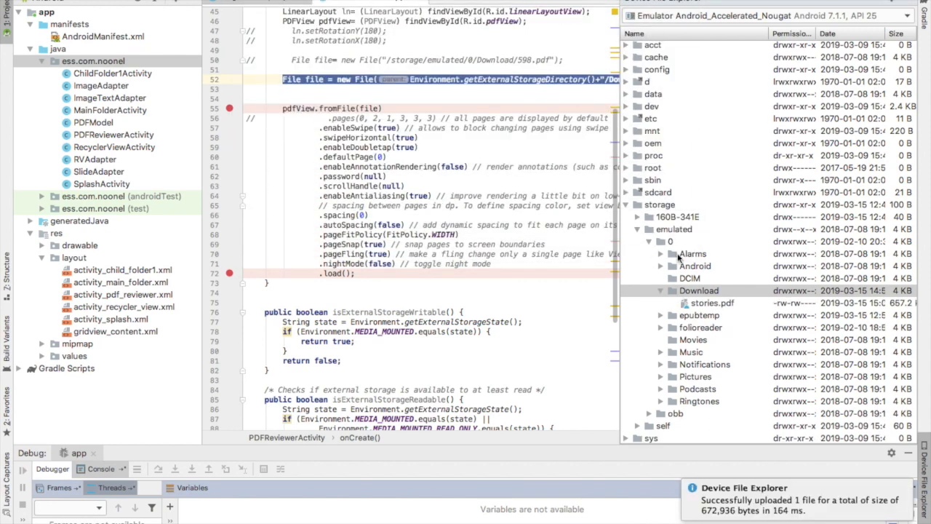
pyautogui.moveTo(704, 304)
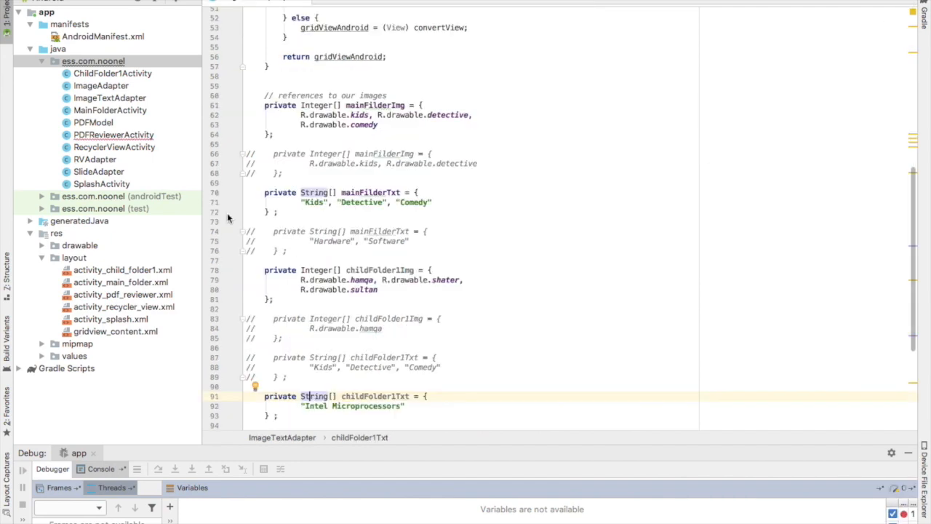
pyautogui.moveTo(144, 135)
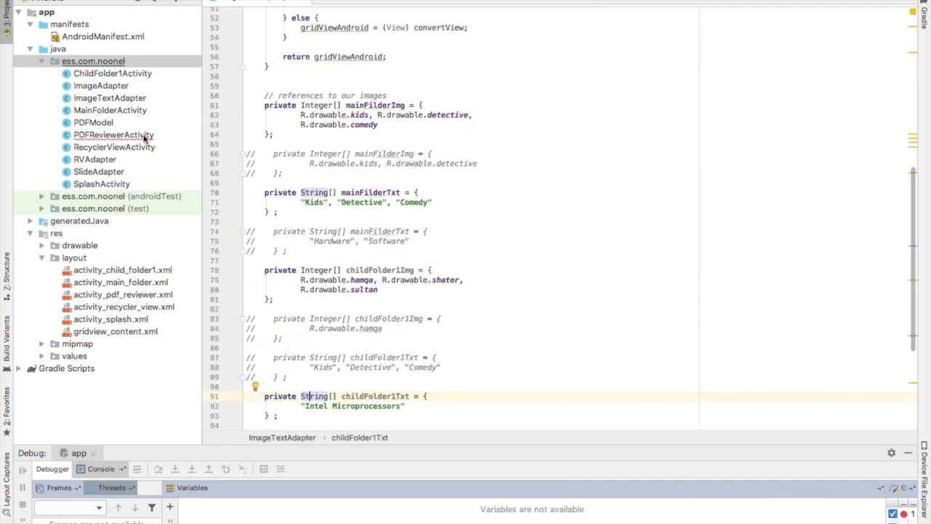
# In PDFReviewerActivity, declare File file = new File(Environment.getExternalStorageDirectory()...).
pyautogui.click(114, 134)
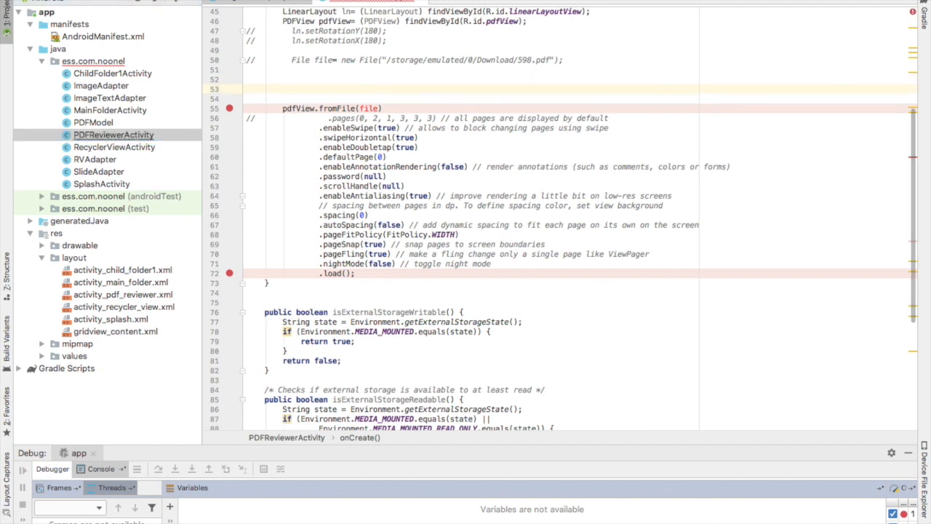
pyautogui.write('File')
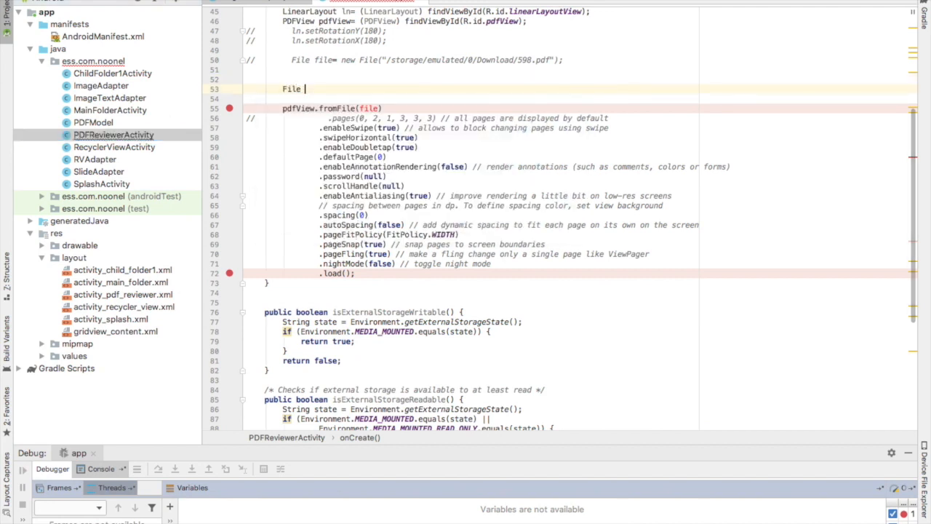
pyautogui.write('file= new File(')
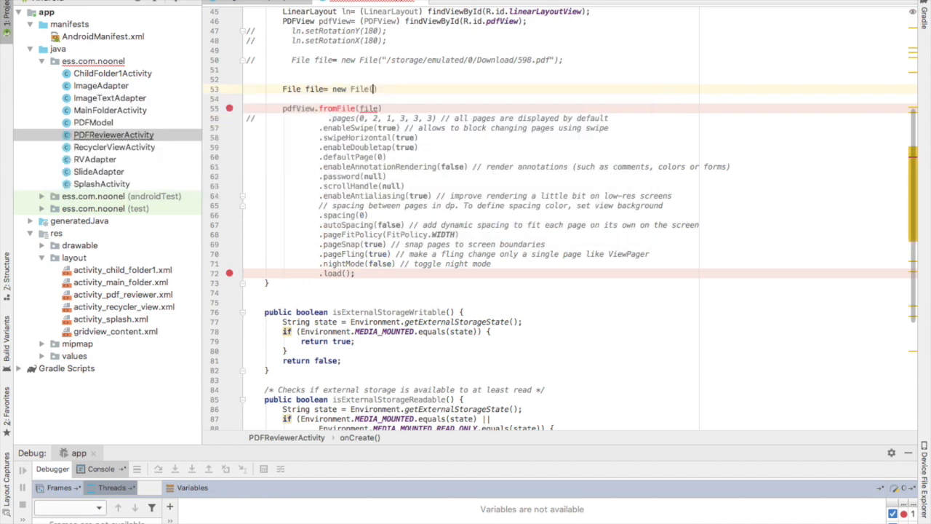
pyautogui.write('Environment.get')
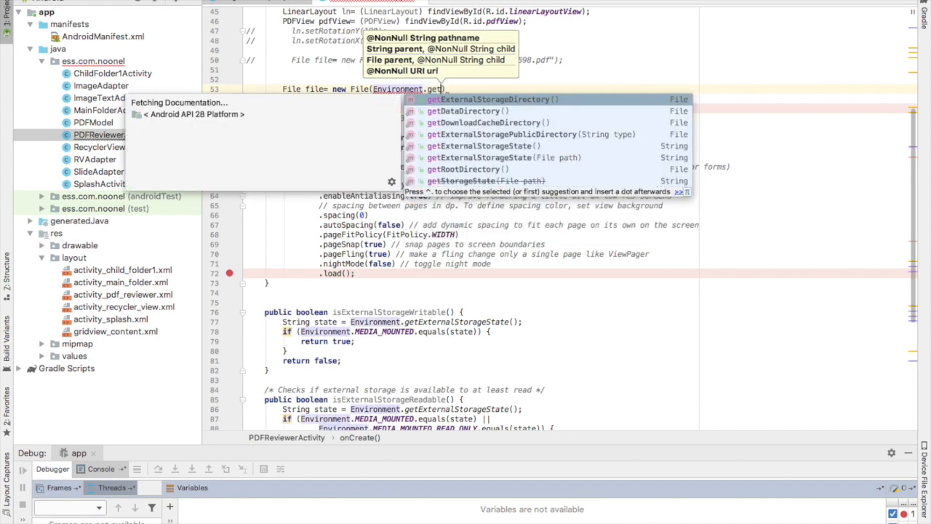
pyautogui.write('ExternalStorageDirectory(')
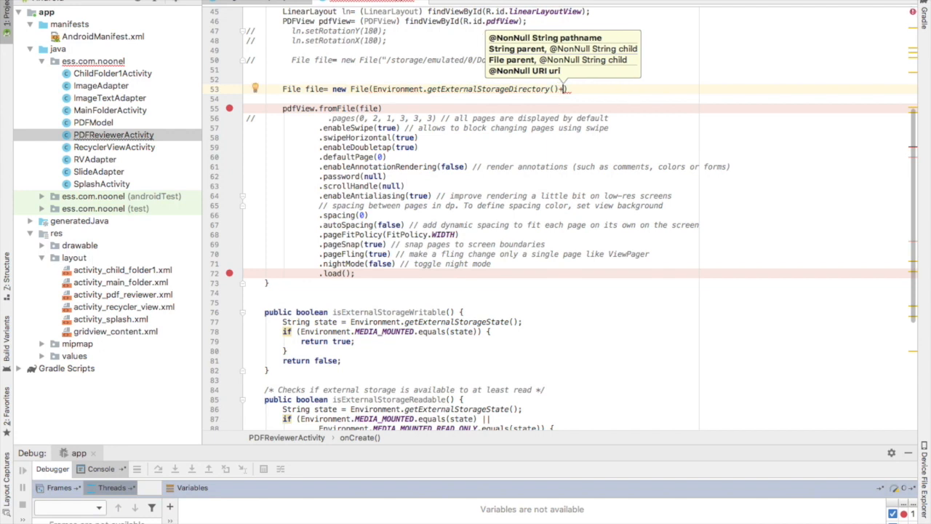
# Append the "/Download" folder and the "stories.pdf" file name arguments to the File constructor.
pyautogui.write('"/"')
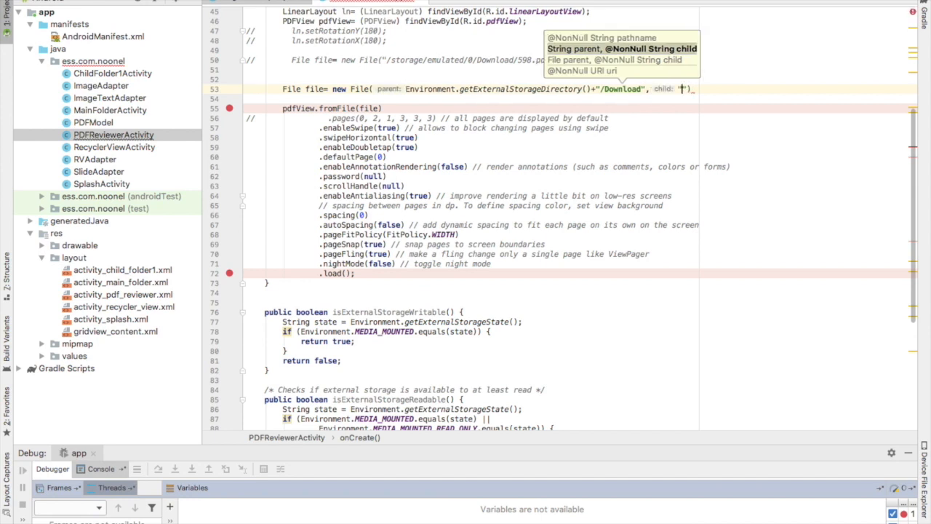
pyautogui.write('"')
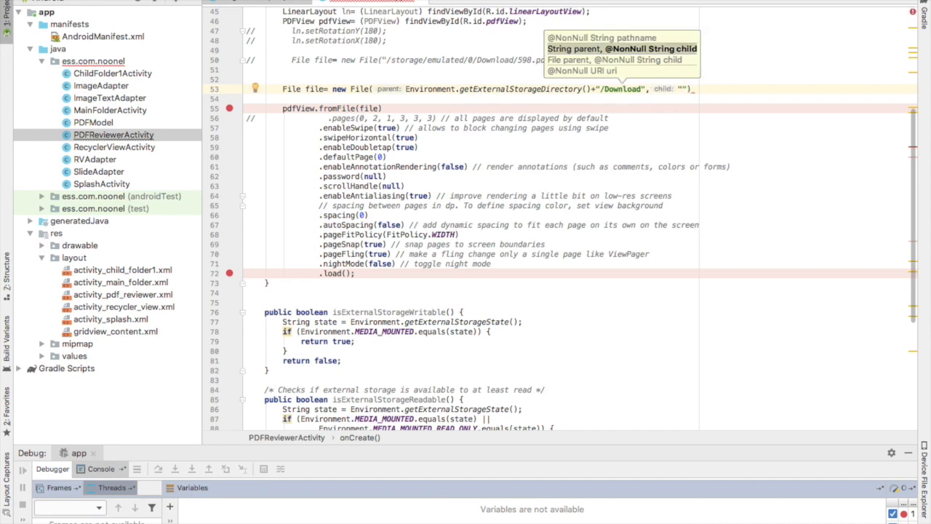
pyautogui.write('strd')
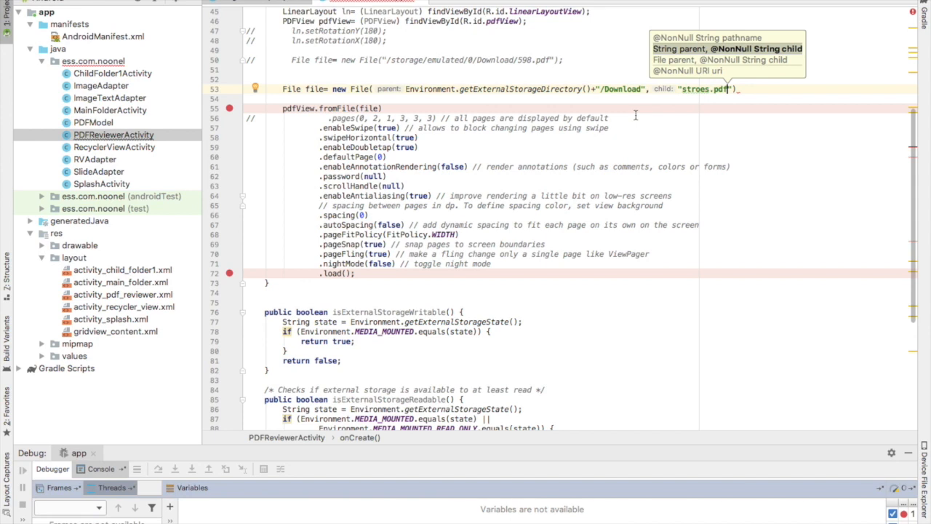
pyautogui.moveTo(699, 89)
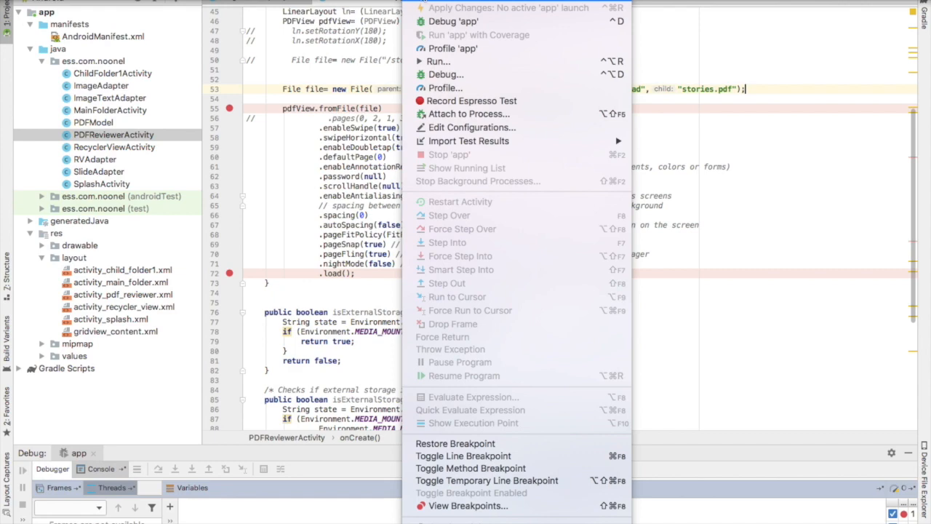
# Relaunch the app on the Nougat emulator and tap the Kids category.
pyautogui.click(439, 61)
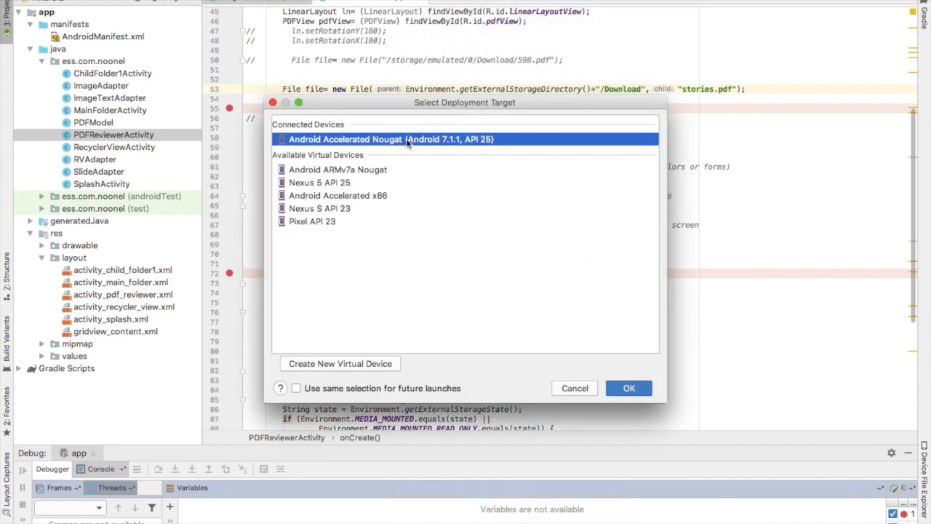
pyautogui.click(628, 387)
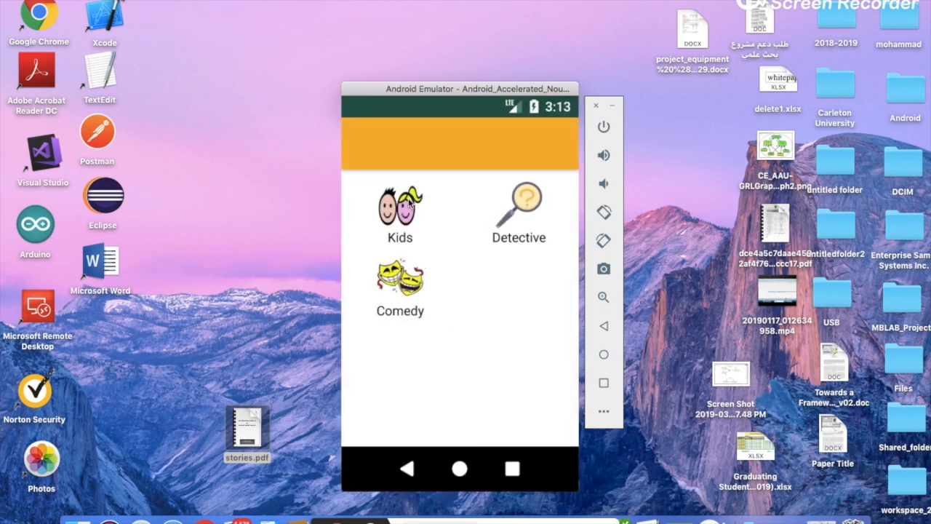
pyautogui.click(399, 211)
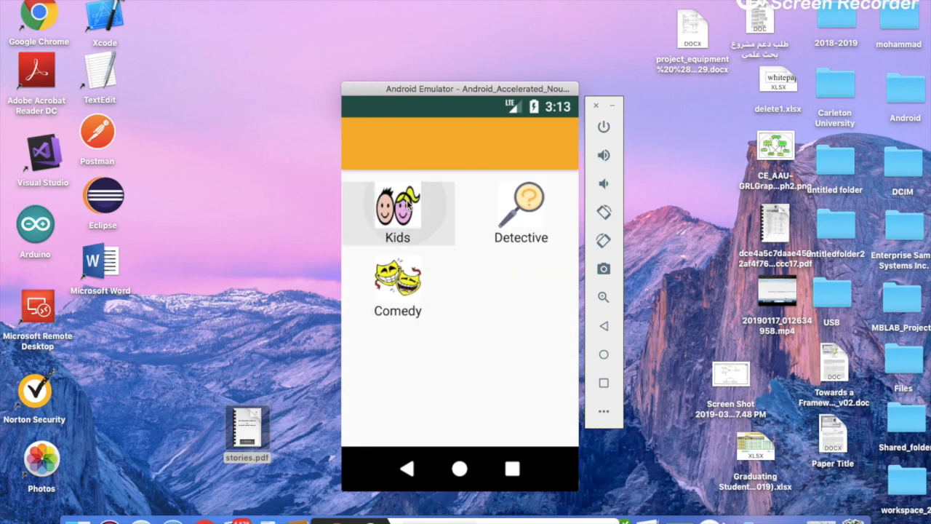
pyautogui.click(397, 211)
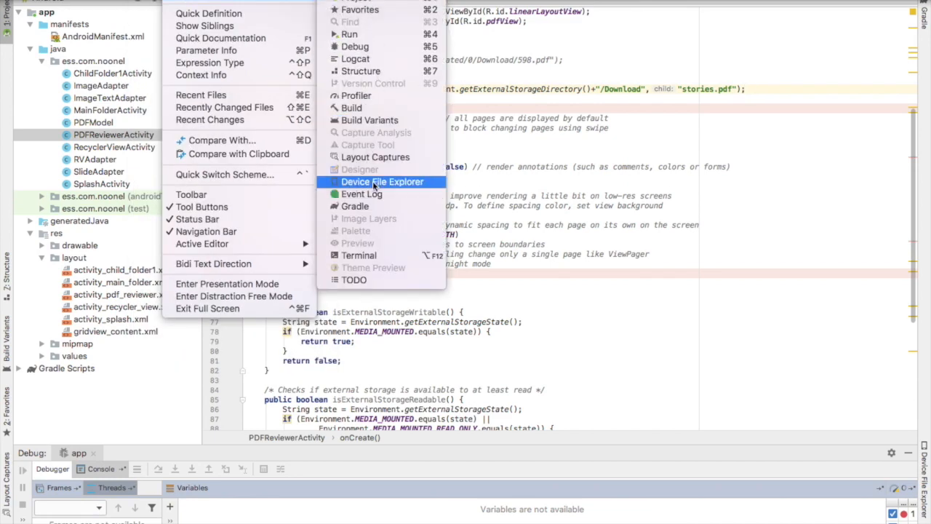
# Show the Device File Explorer with stories.pdf inside the emulator's Download folder.
pyautogui.click(381, 181)
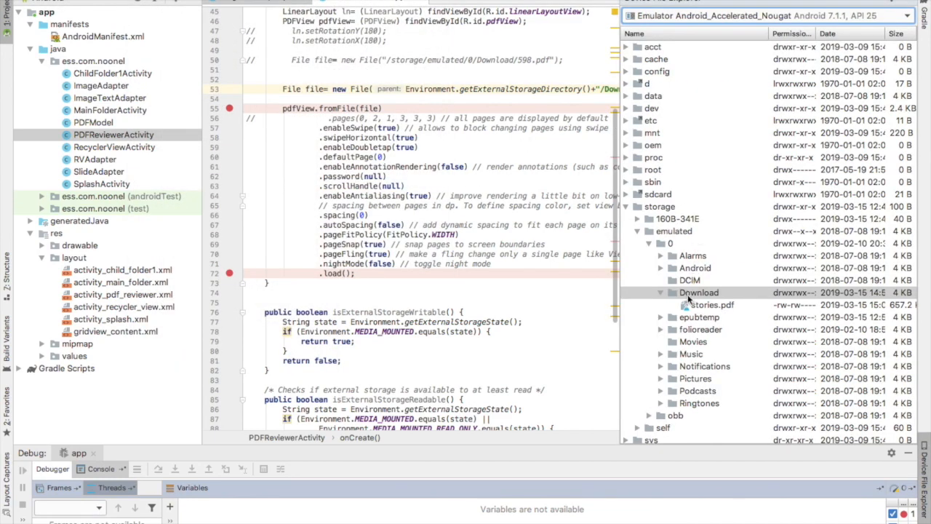